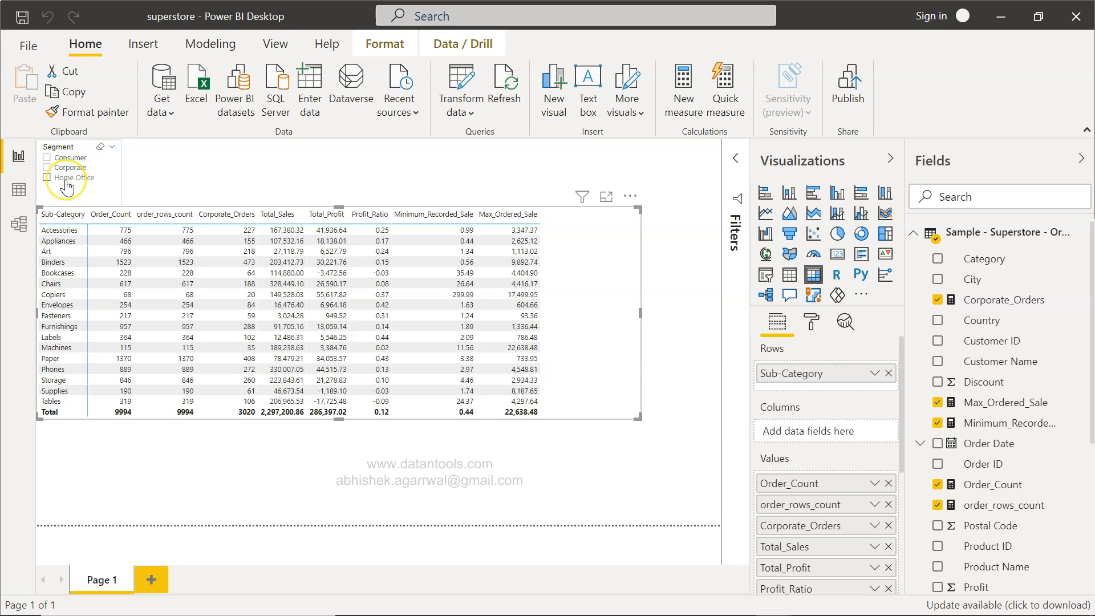
mouse_move(66, 182)
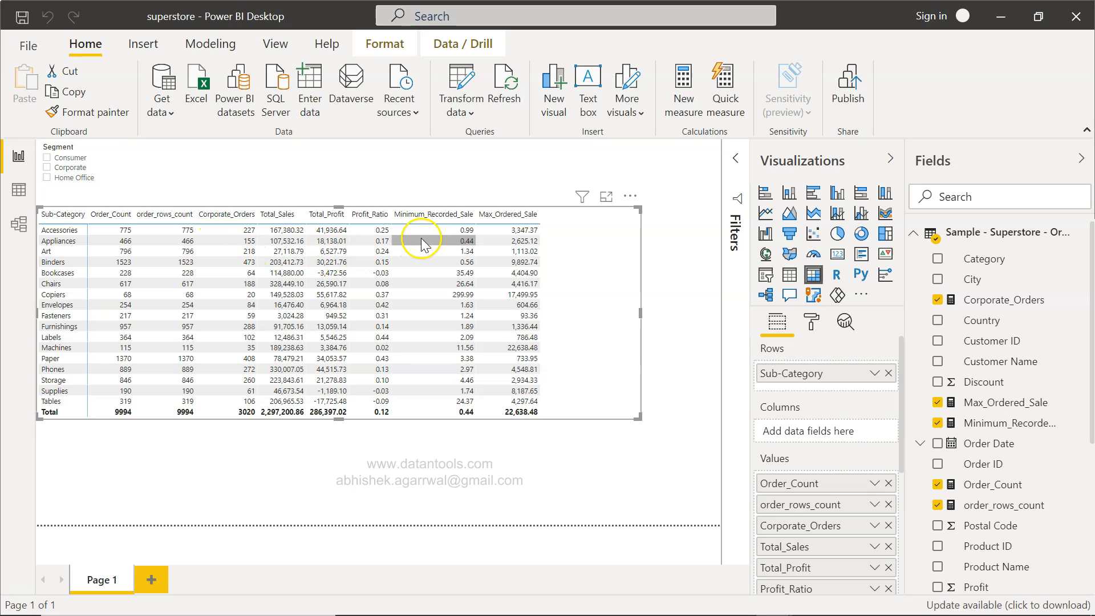
mouse_move(595, 375)
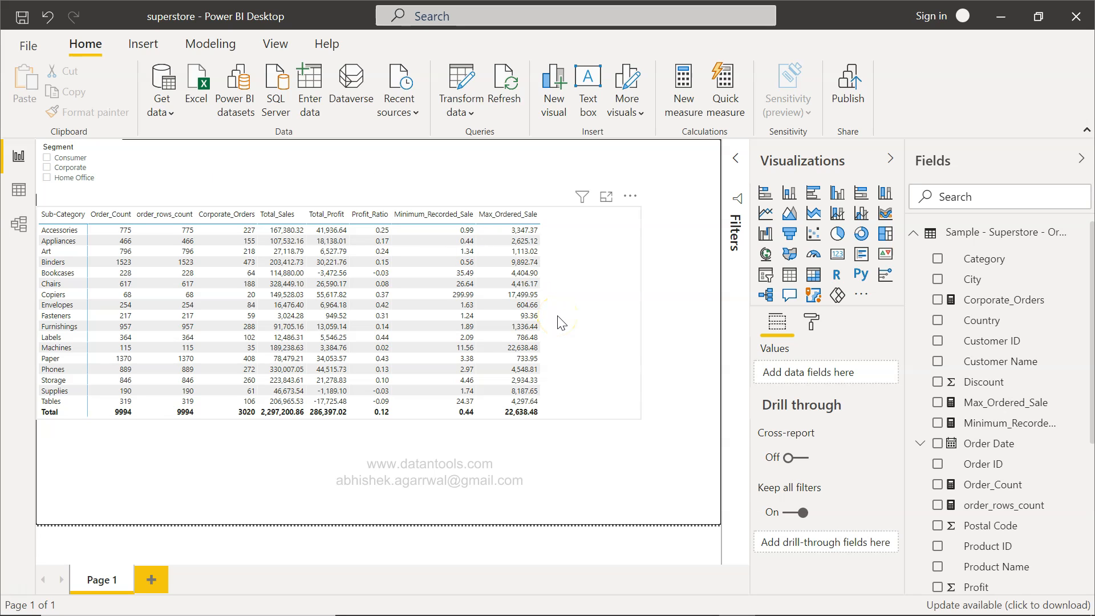
mouse_move(562, 321)
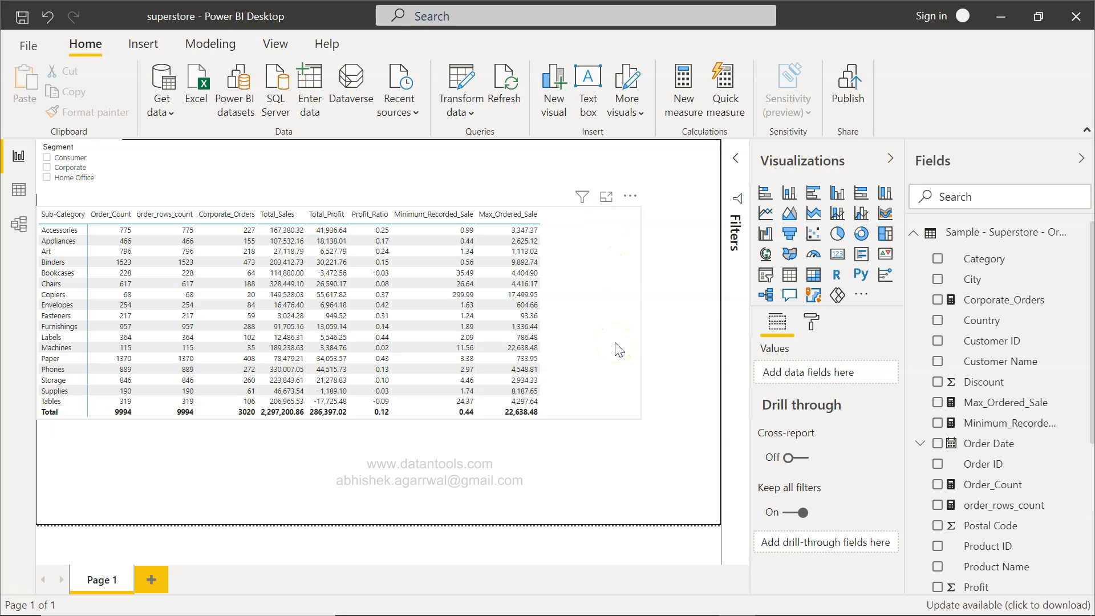
mouse_move(614, 137)
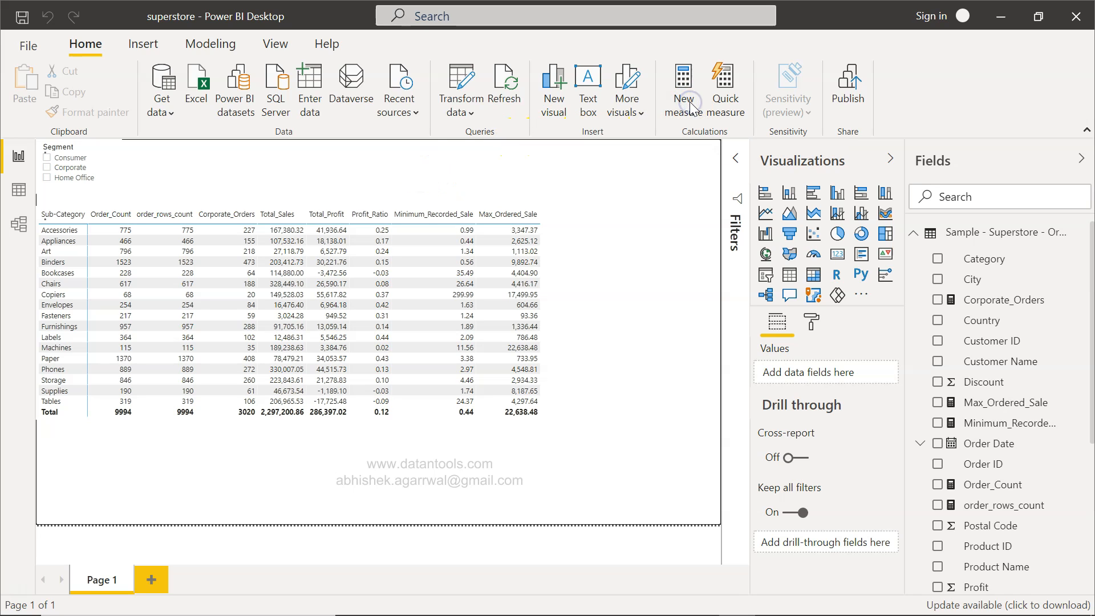
Step: Create a new blank measure in the orders table via New measure
left_click(683, 89)
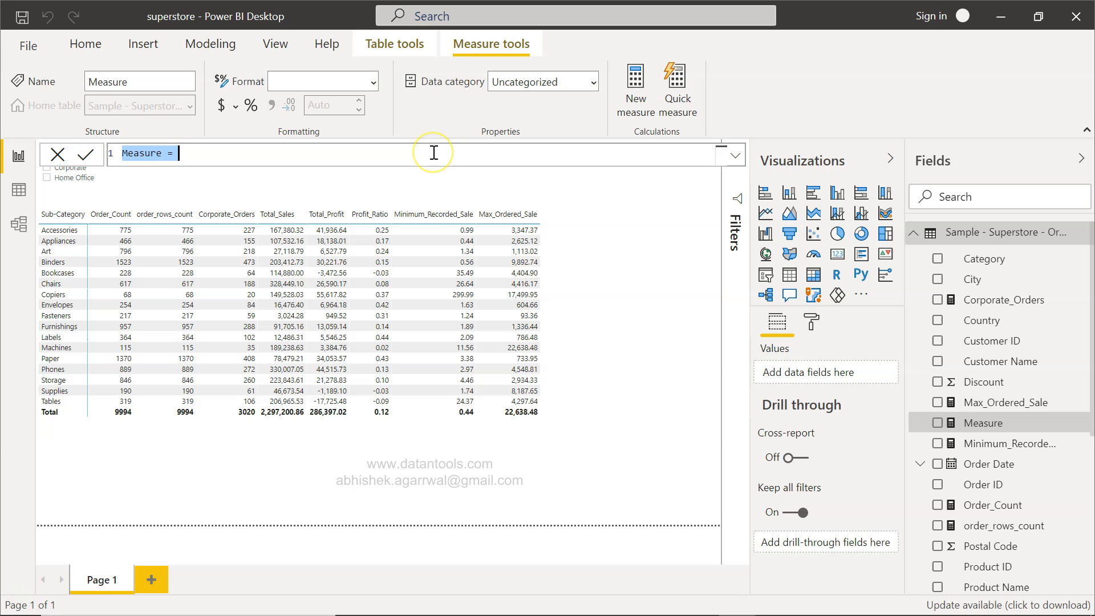
Step: Write Corporate_sales = CALCULATE(Sum(Sales), Segment = "Corporate") in the formula bar
type("Corporate")
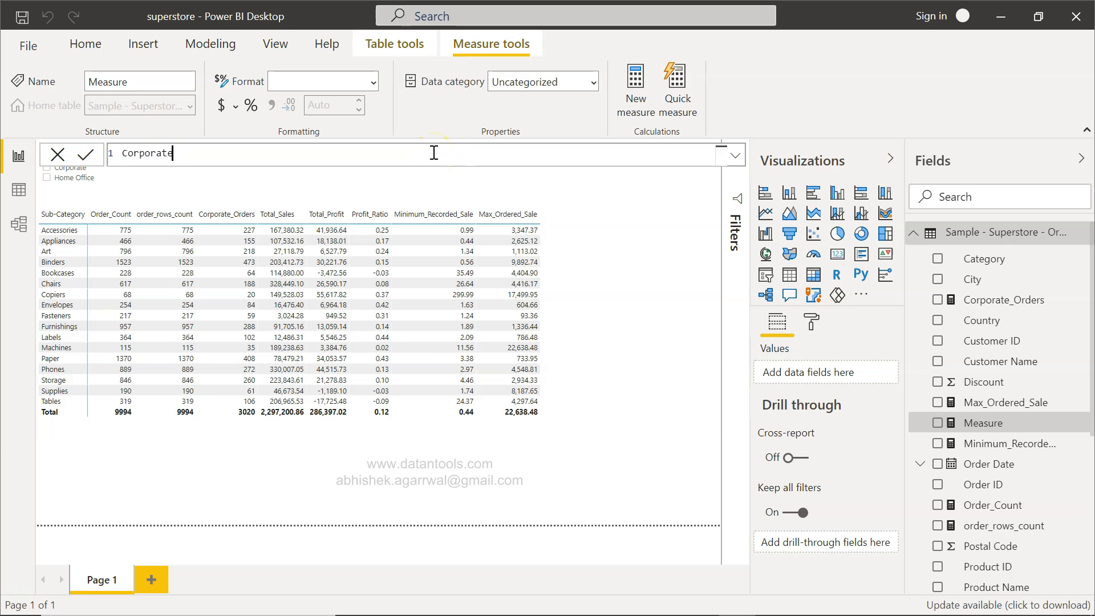
type("_sales =")
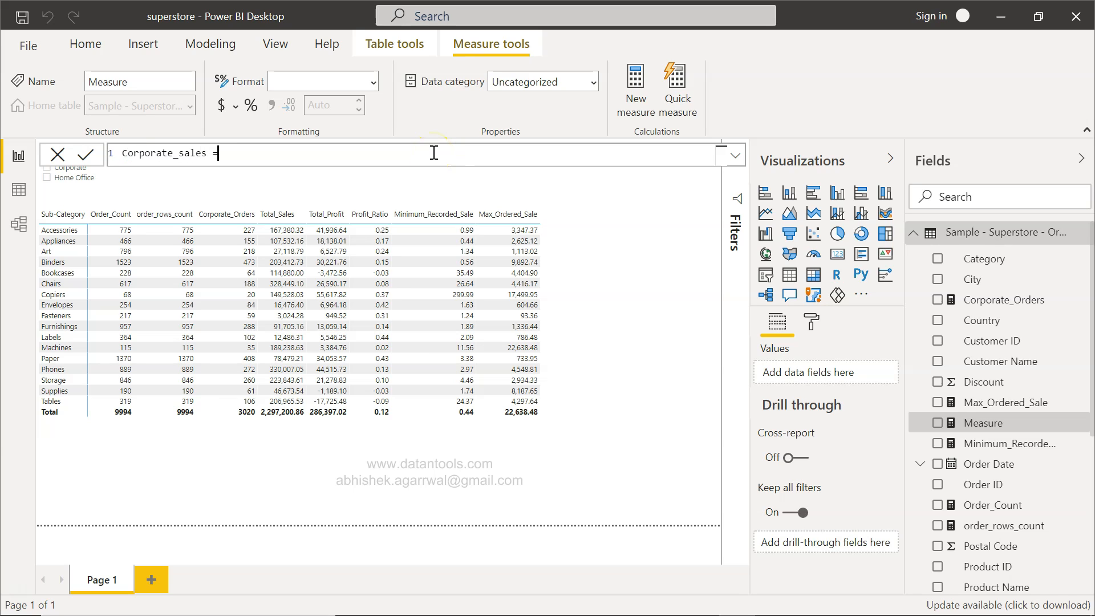
type("CALCULATE(")
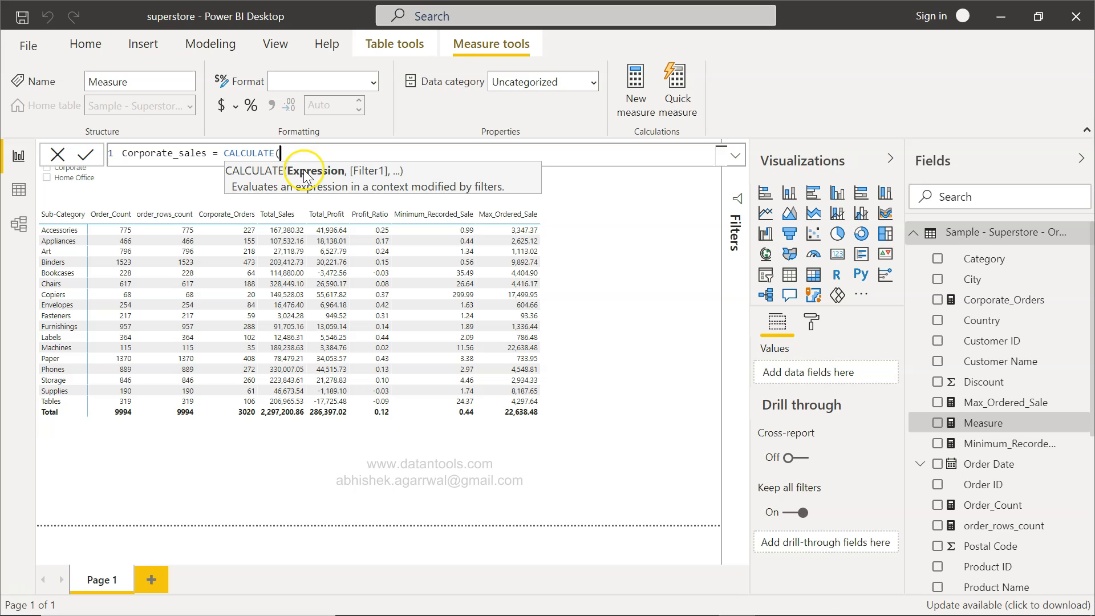
mouse_move(376, 179)
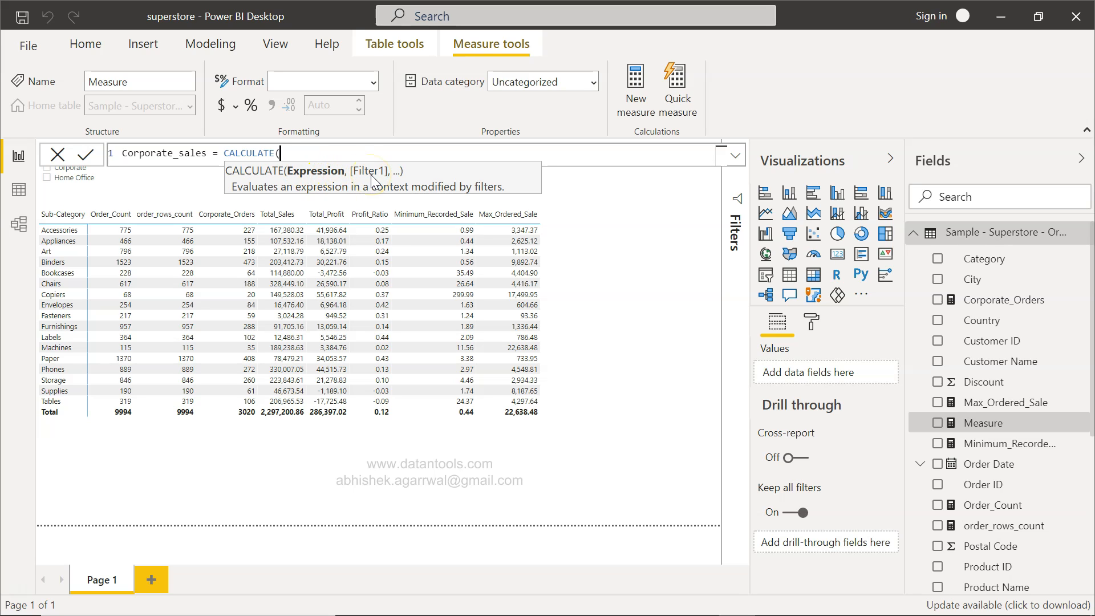
type("Sum(Sample - Superstore - Orders'[Sales")
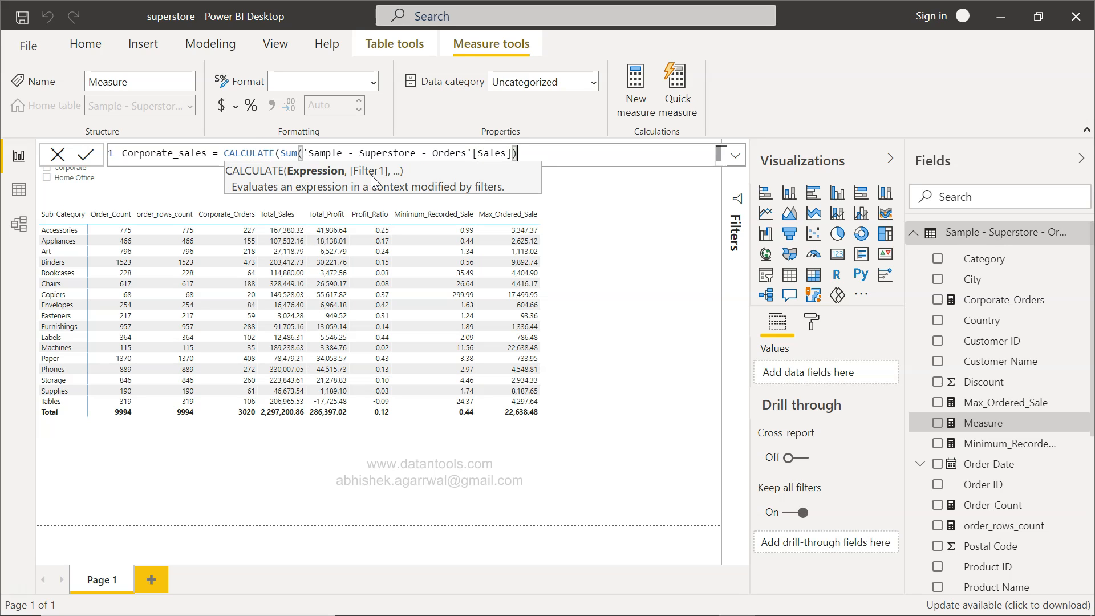
type(",")
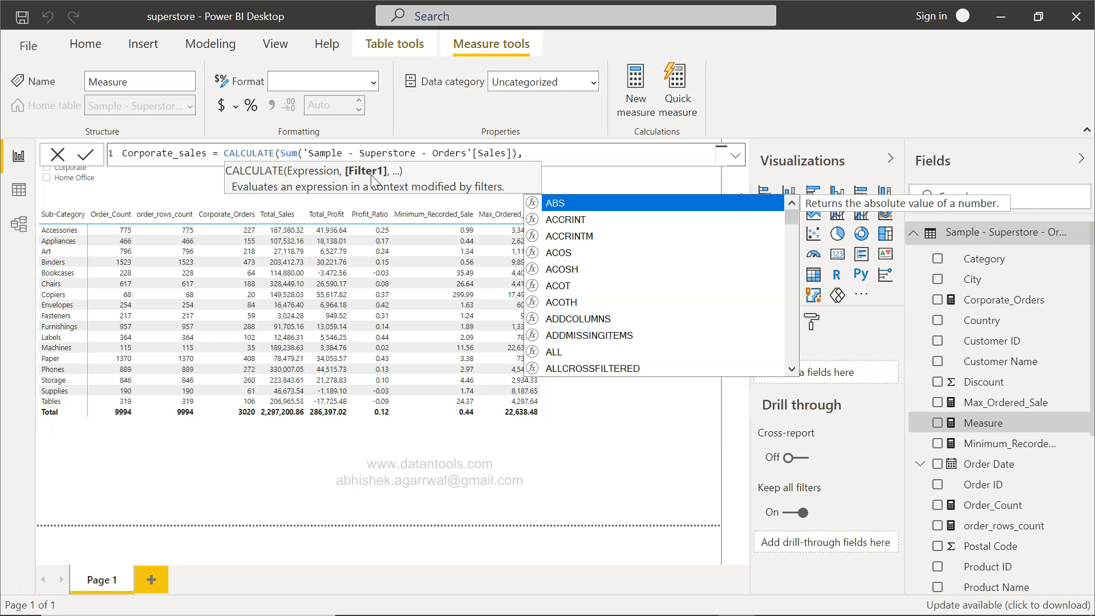
type("s")
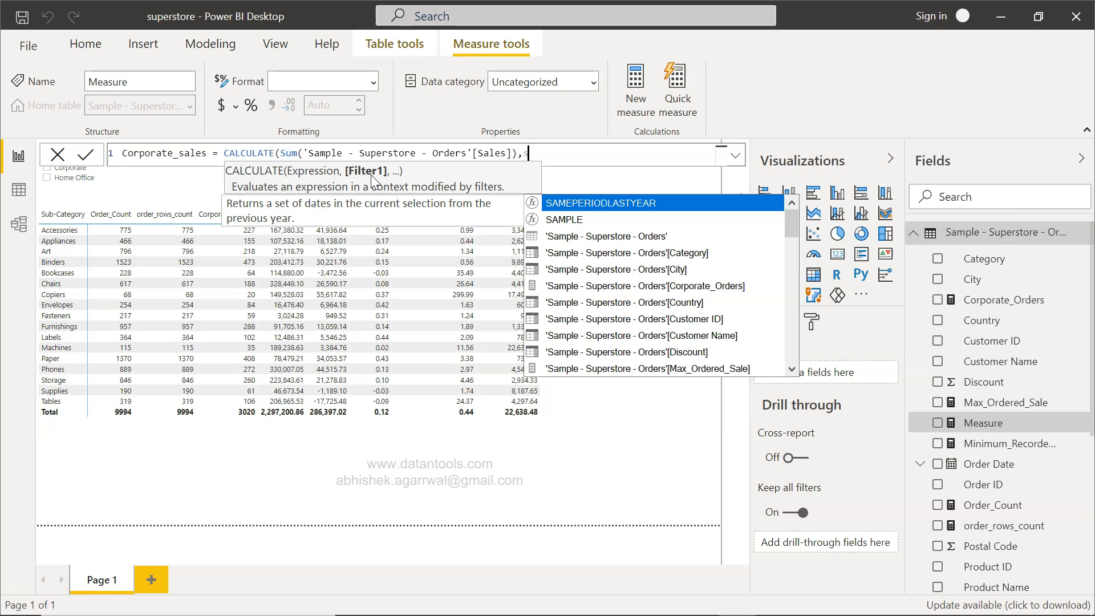
type("'Sample - Superstore - Orders'[Segment]=")
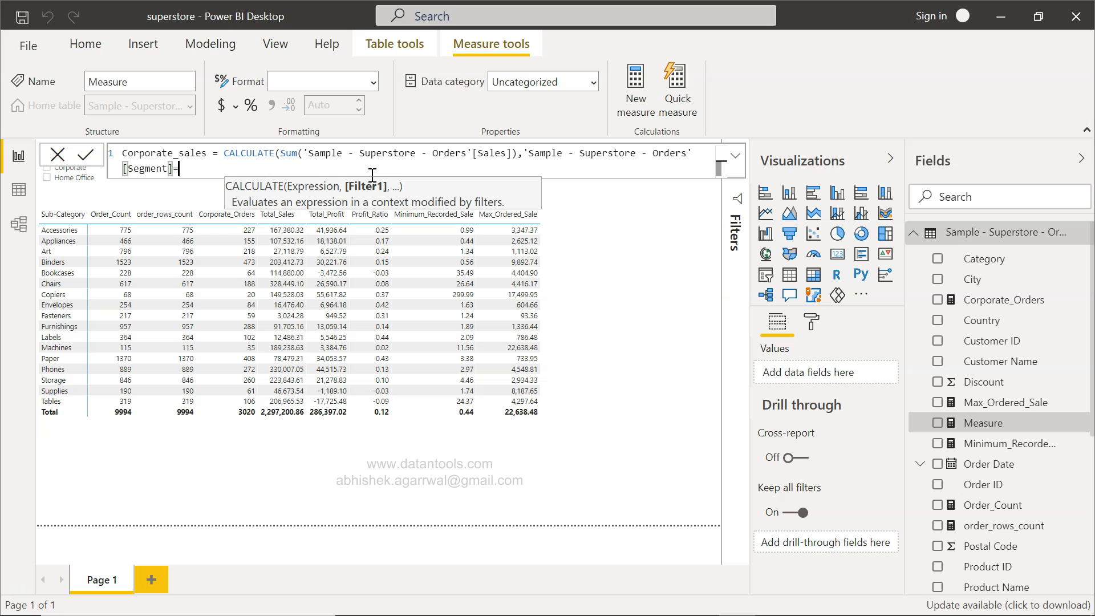
type("\"c")
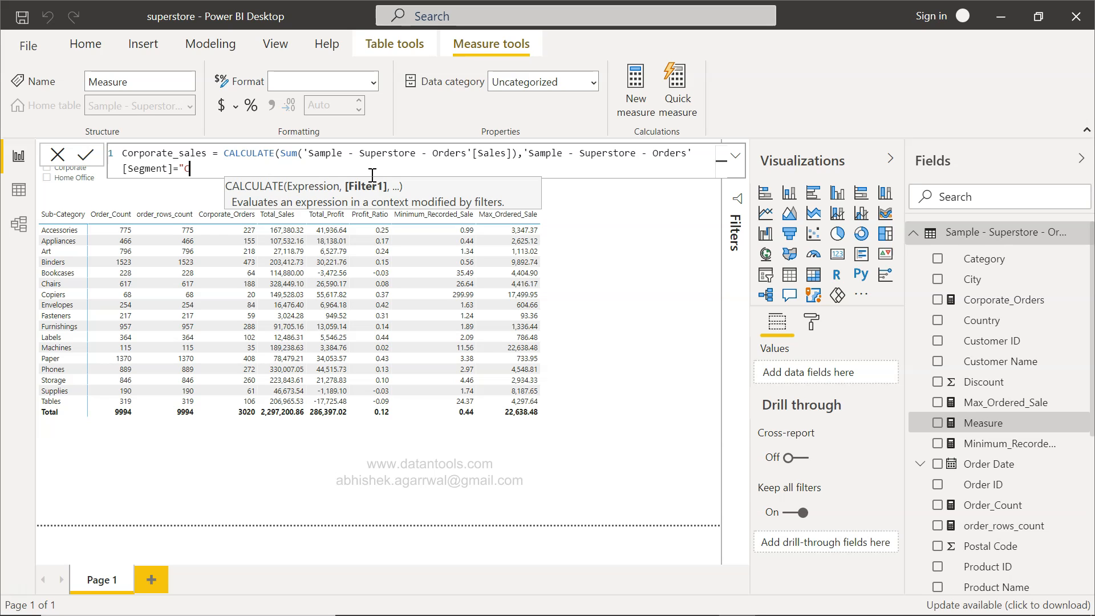
type("orporate\"")
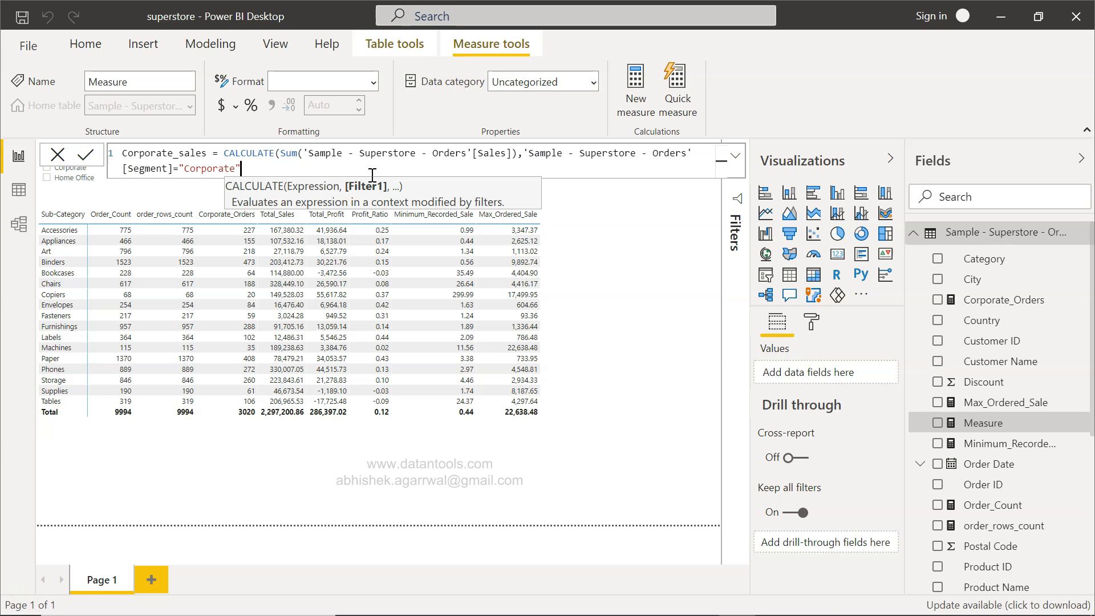
type(")")
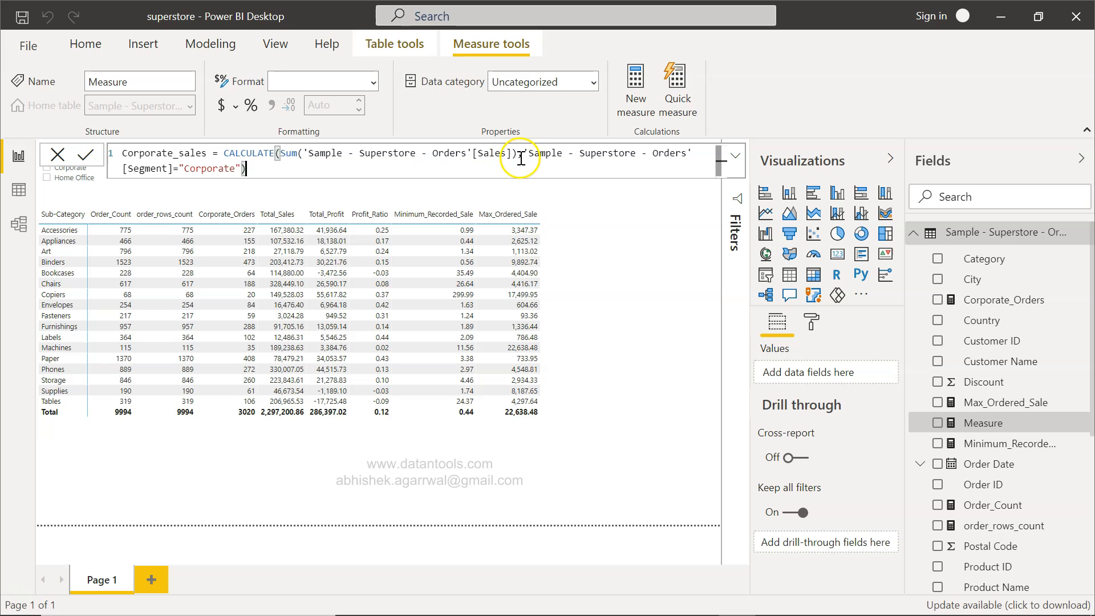
mouse_move(506, 154)
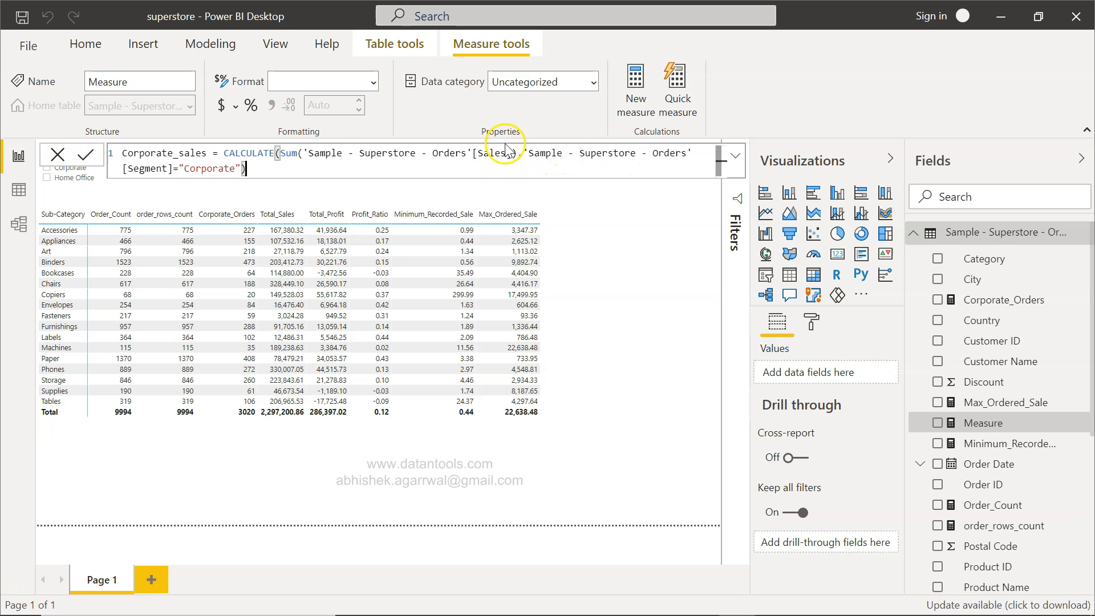
left_click(155, 167)
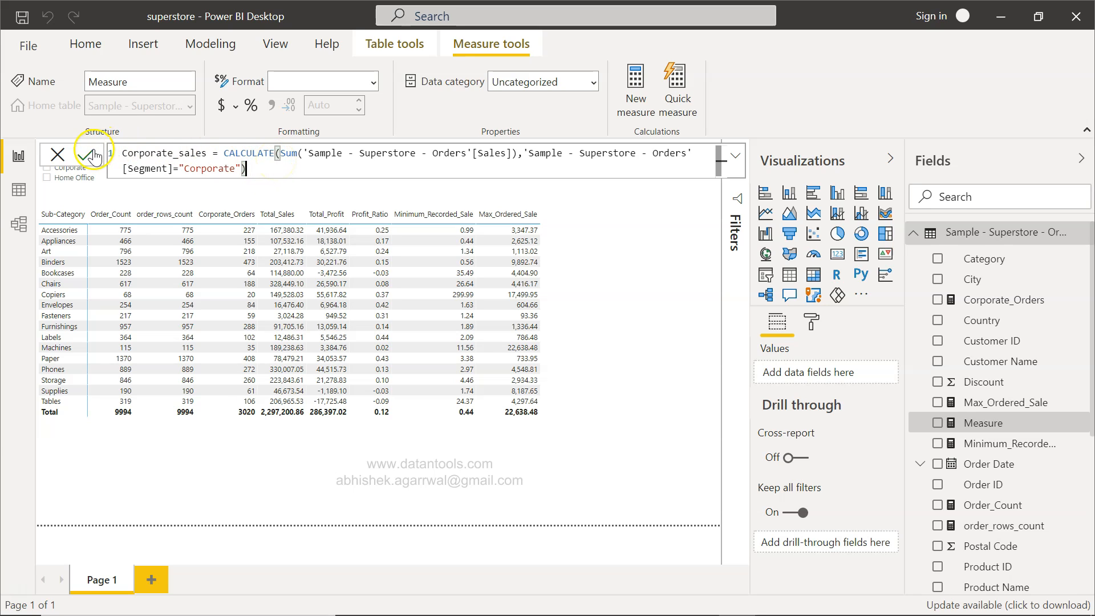
Step: Commit the Corporate_sales measure and select the table visual
left_click(89, 153)
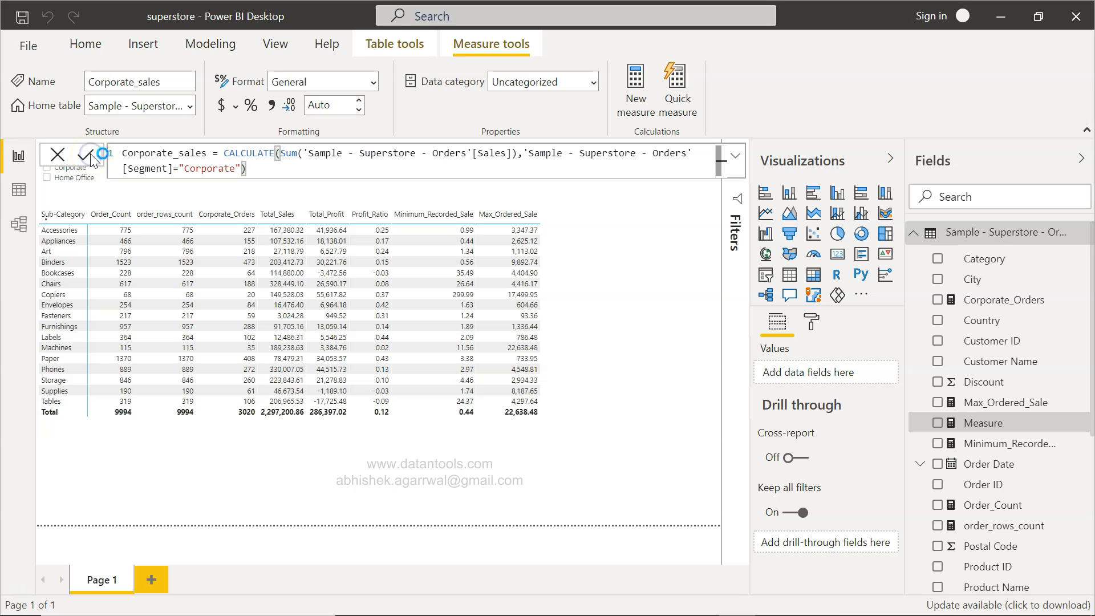
left_click(88, 154)
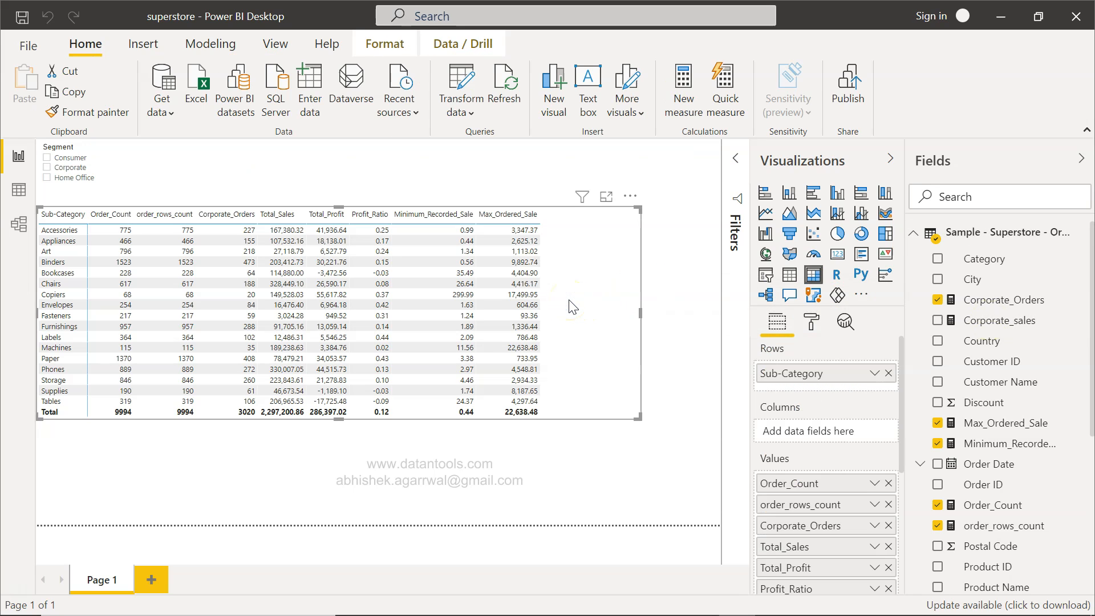
Step: Scroll the Fields pane to reach Corporate_sales for adding after Total_Sales
scroll("down", 3)
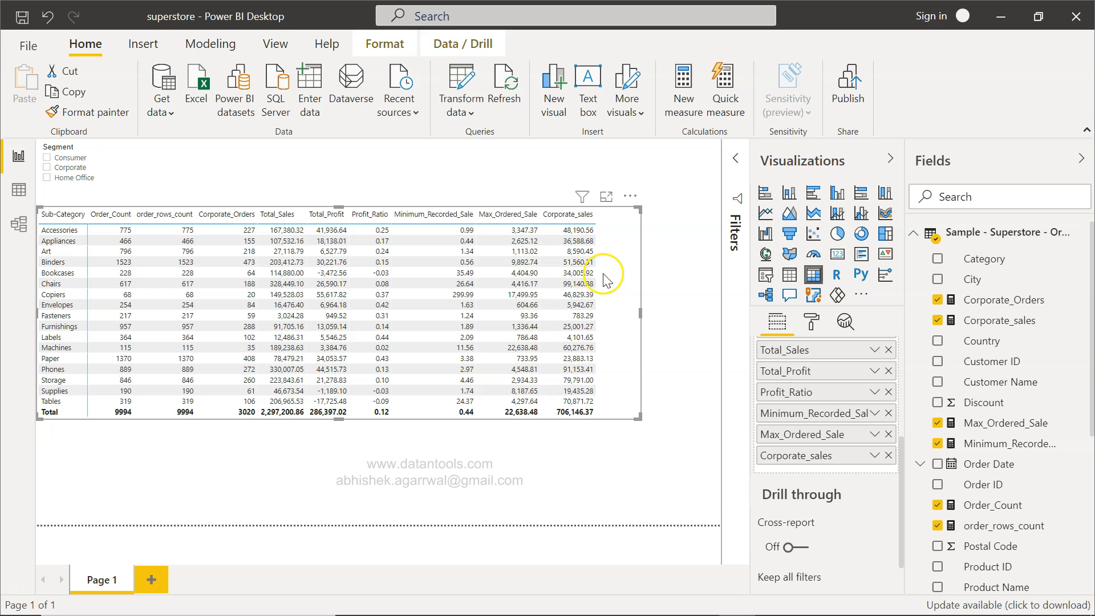
mouse_move(609, 326)
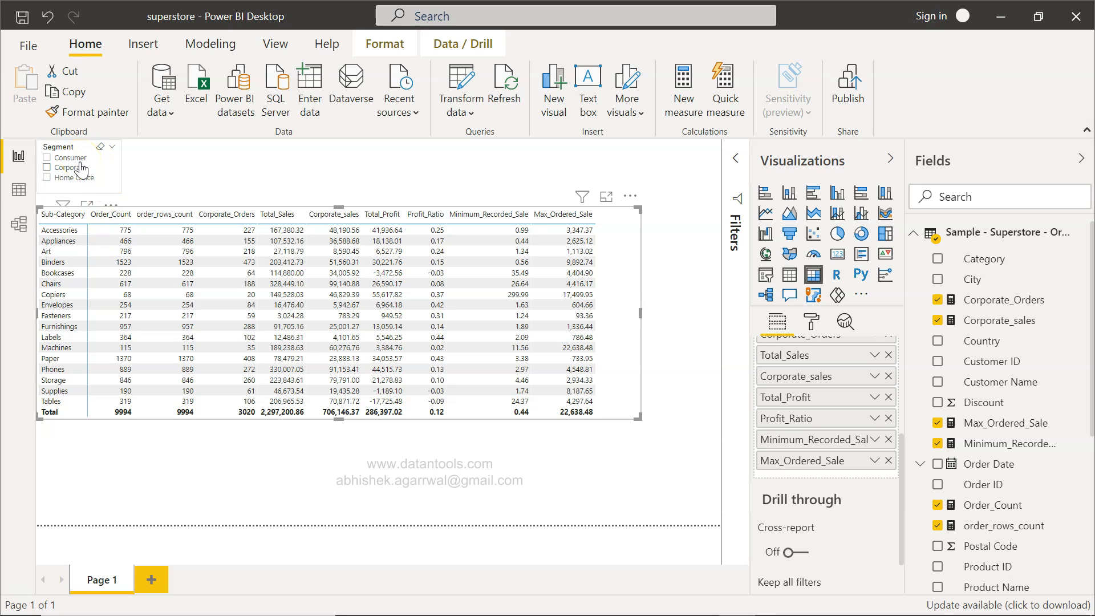
mouse_move(69, 177)
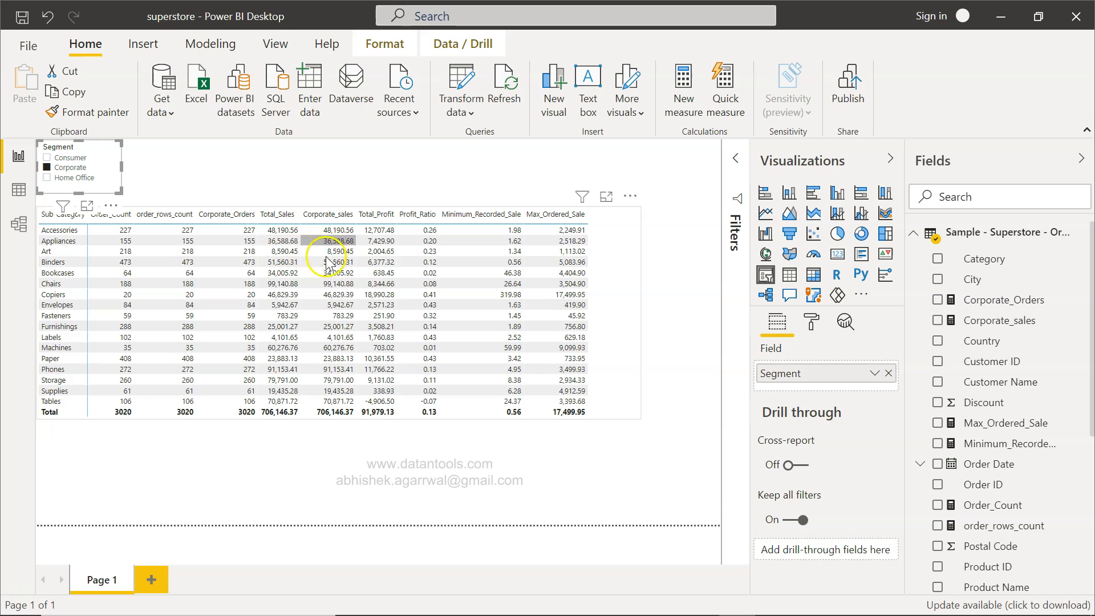
mouse_move(280, 346)
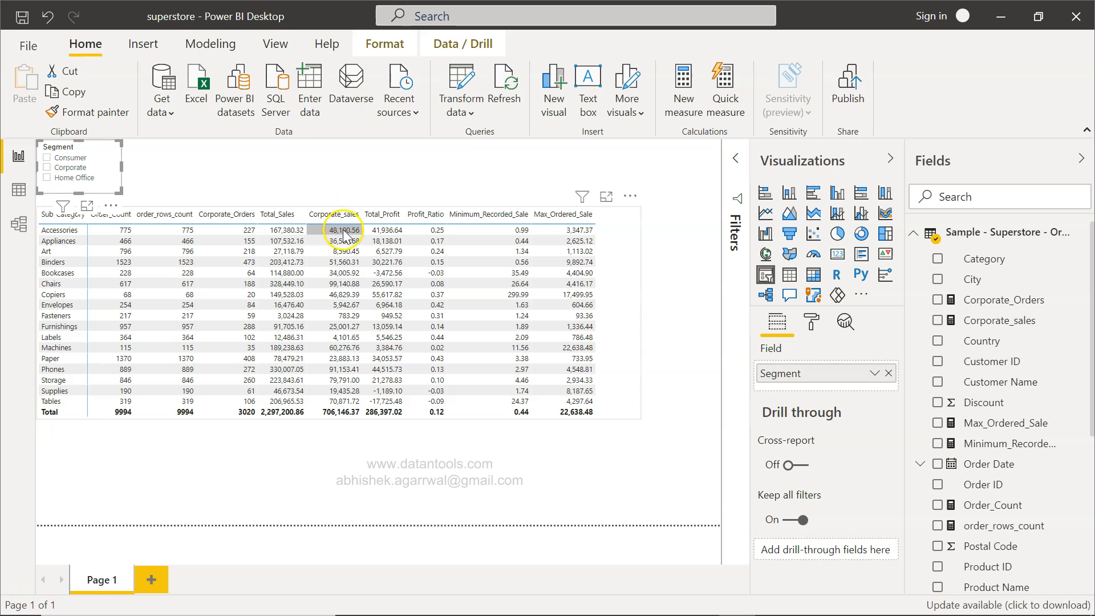
mouse_move(1000, 319)
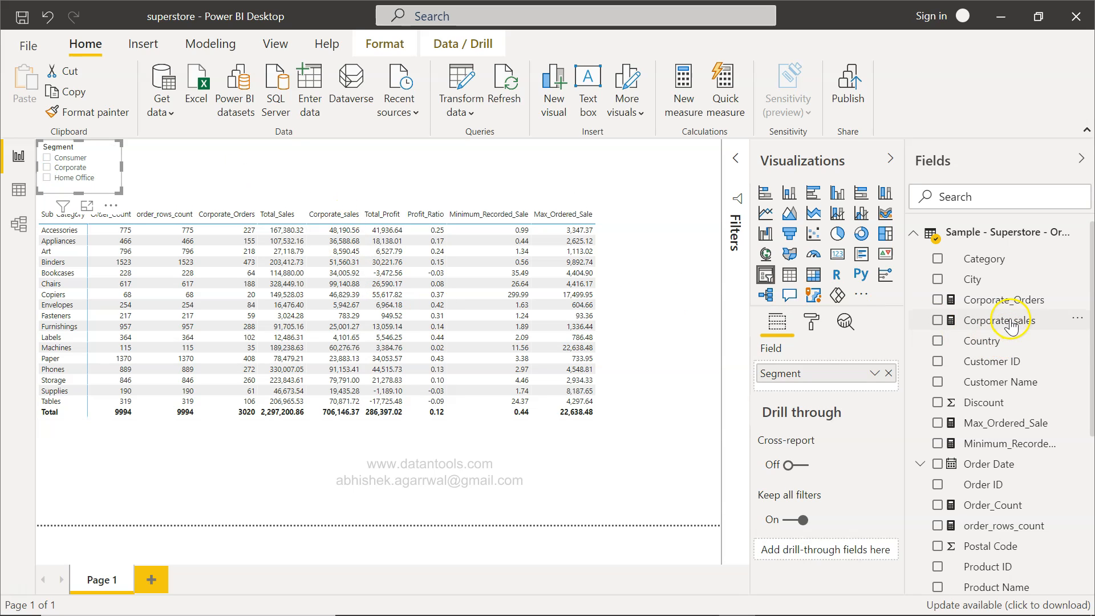
left_click(1000, 319)
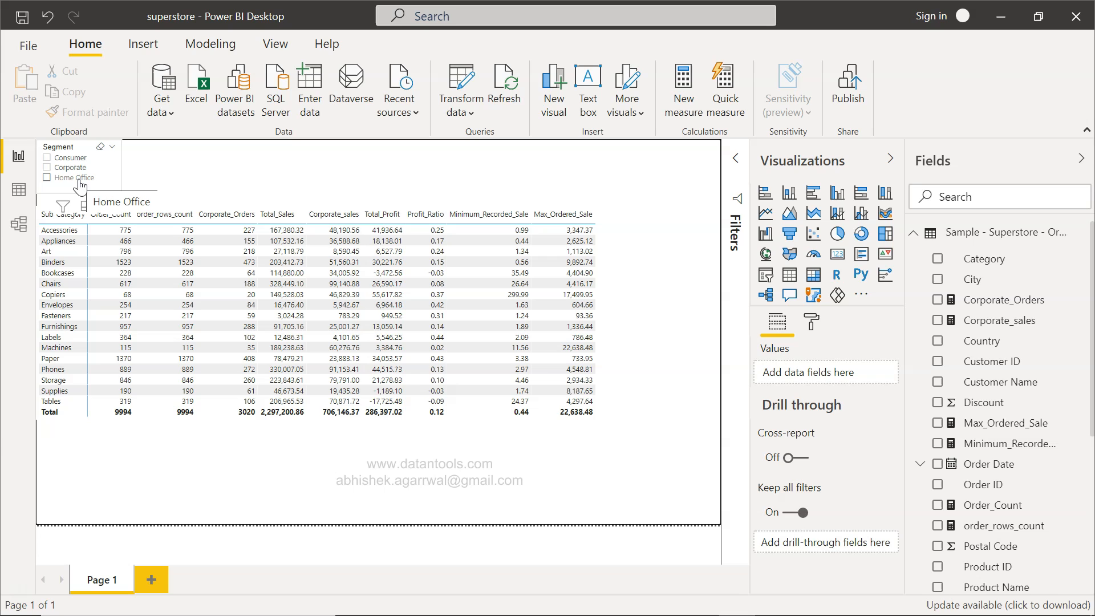
mouse_move(118, 67)
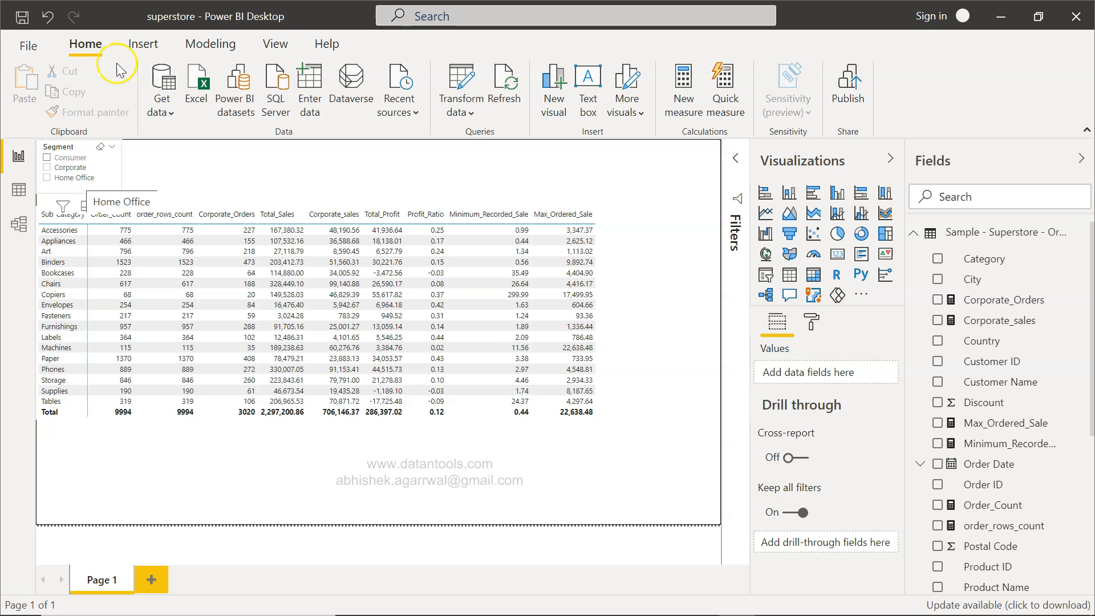